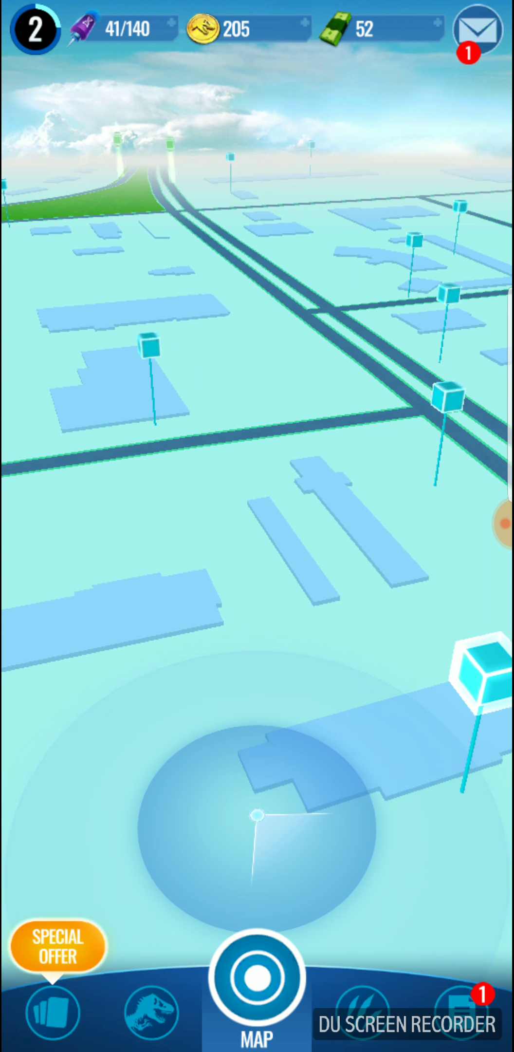
Collect the nearby supply drop's darts and coins and dismiss its rewards
click(479, 678)
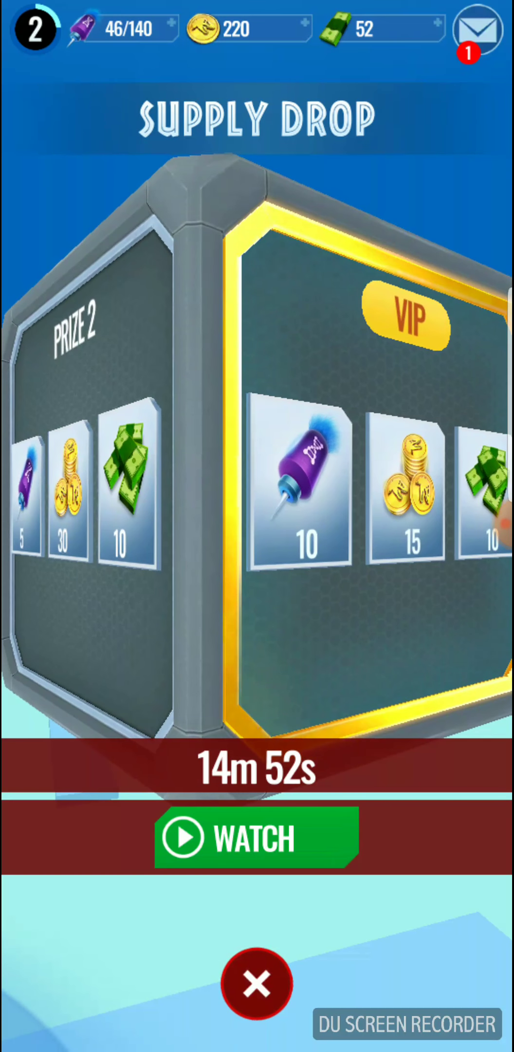
click(257, 984)
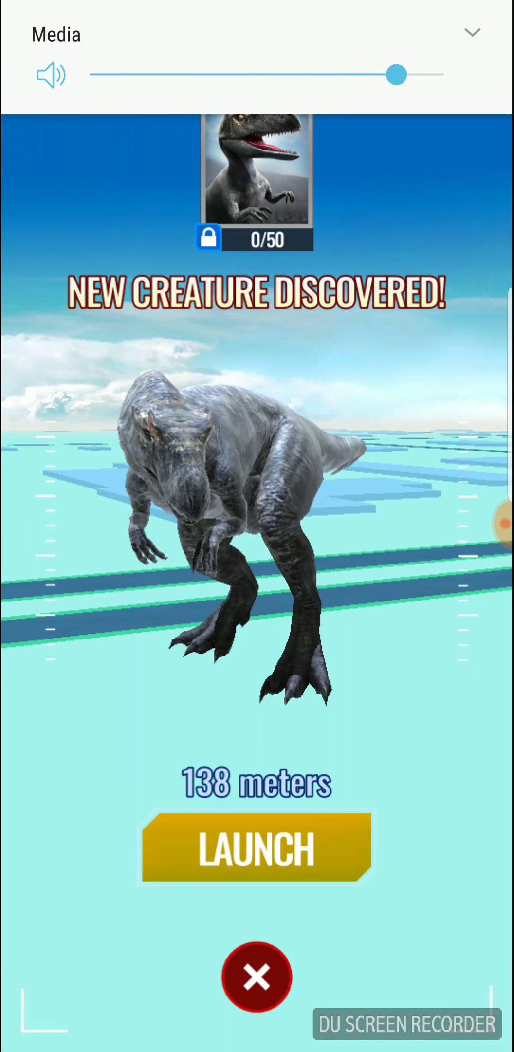
Launch the drone and fire three darts at the running Allosaurus for DNA
click(256, 846)
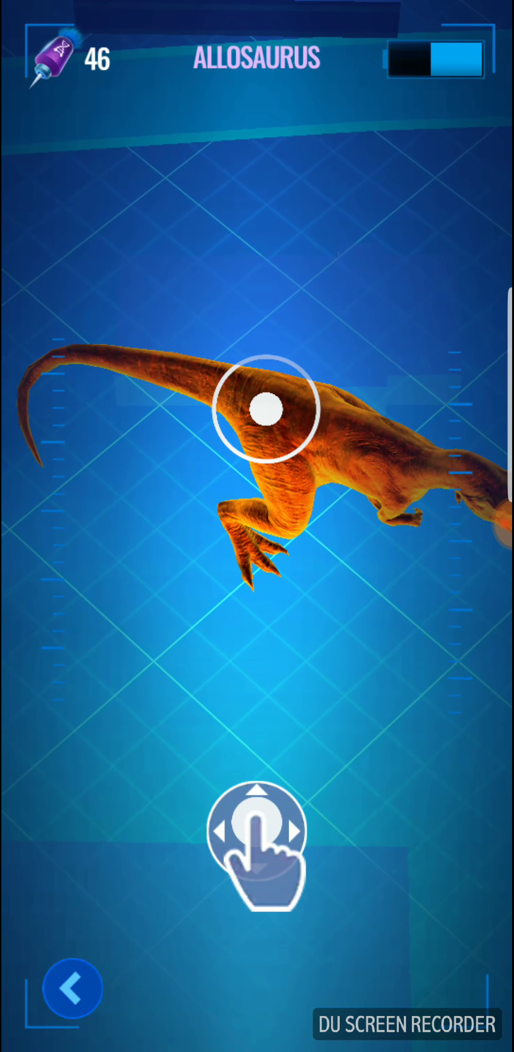
click(270, 412)
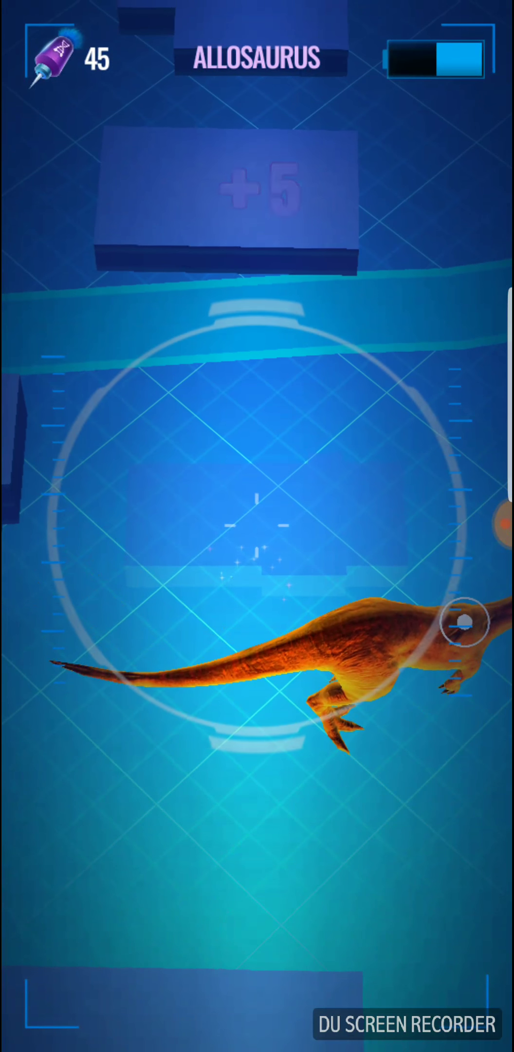
click(466, 622)
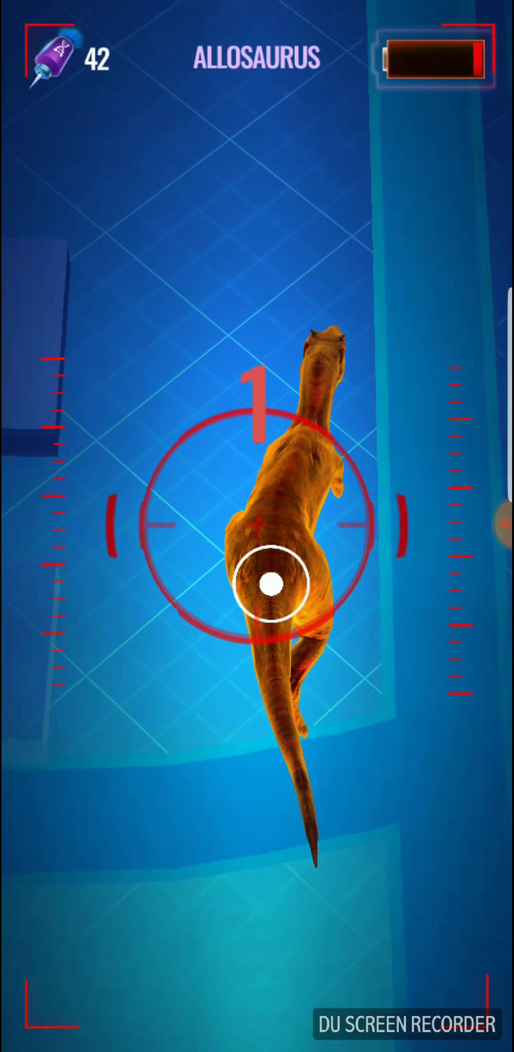
click(271, 583)
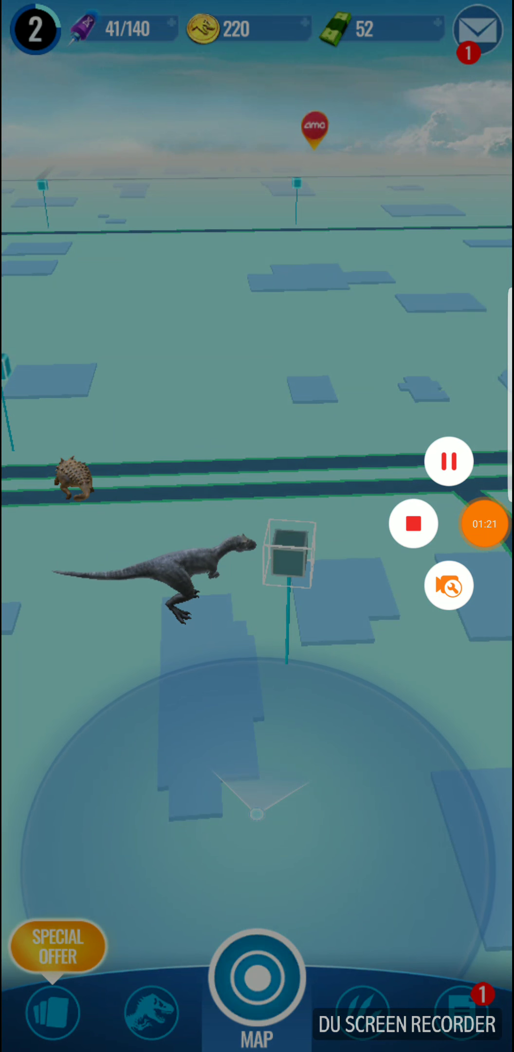
Go after the Allosaurus again and dart it in a second round
click(450, 585)
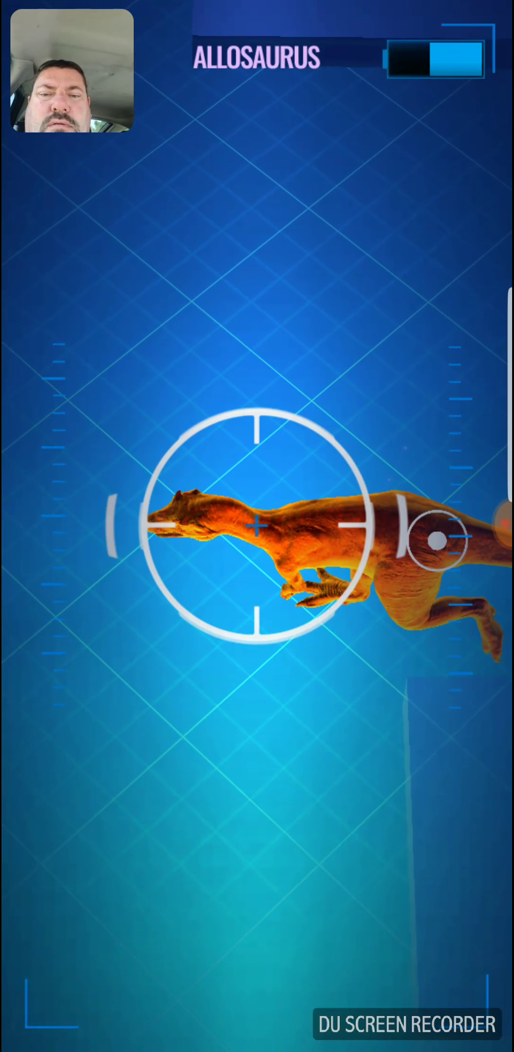
click(257, 544)
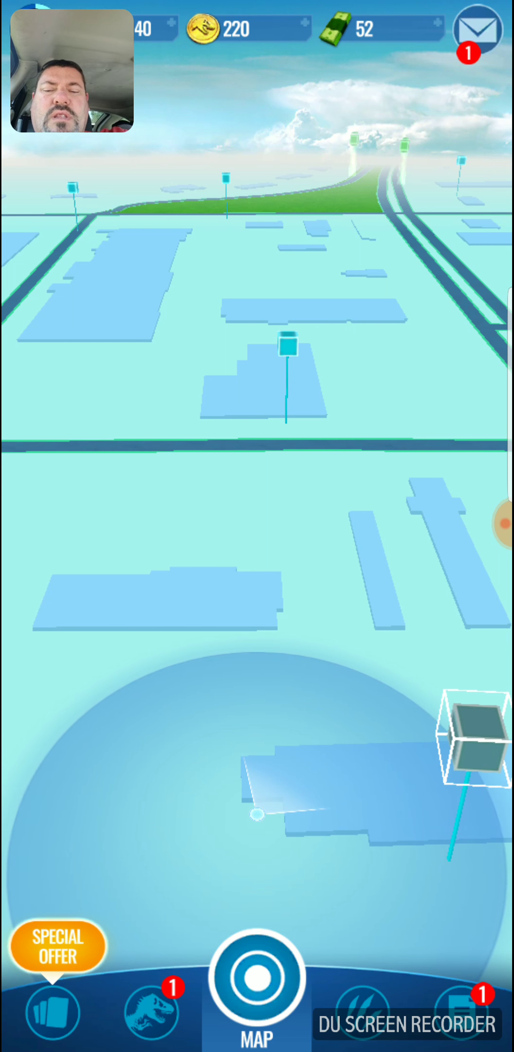
Create the Allosaurus from the collection and reveal its level 1 stats
click(150, 1007)
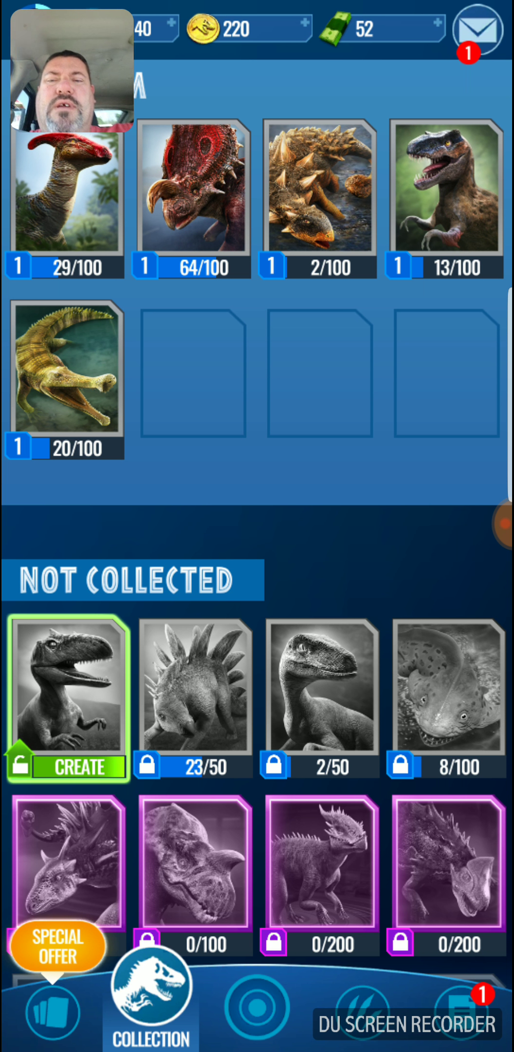
click(68, 698)
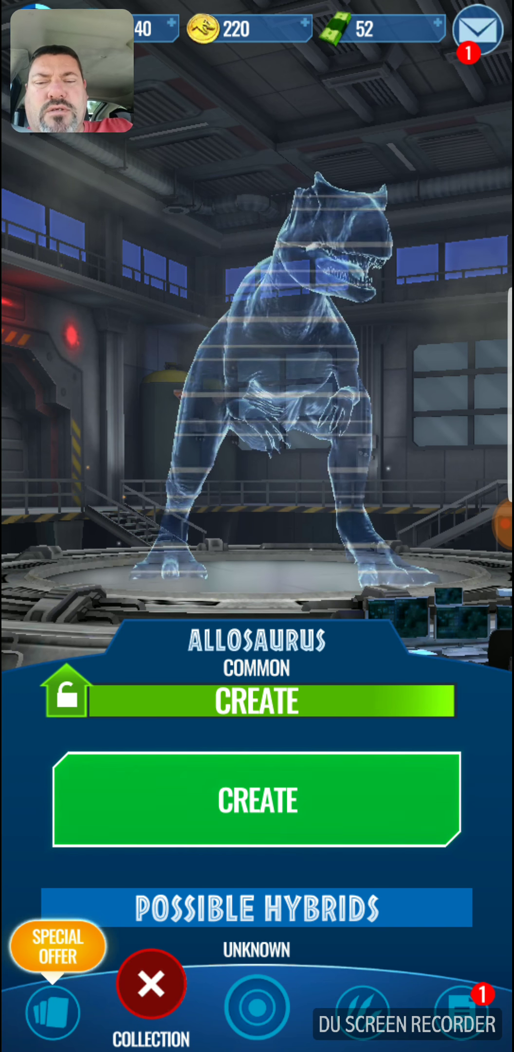
click(258, 800)
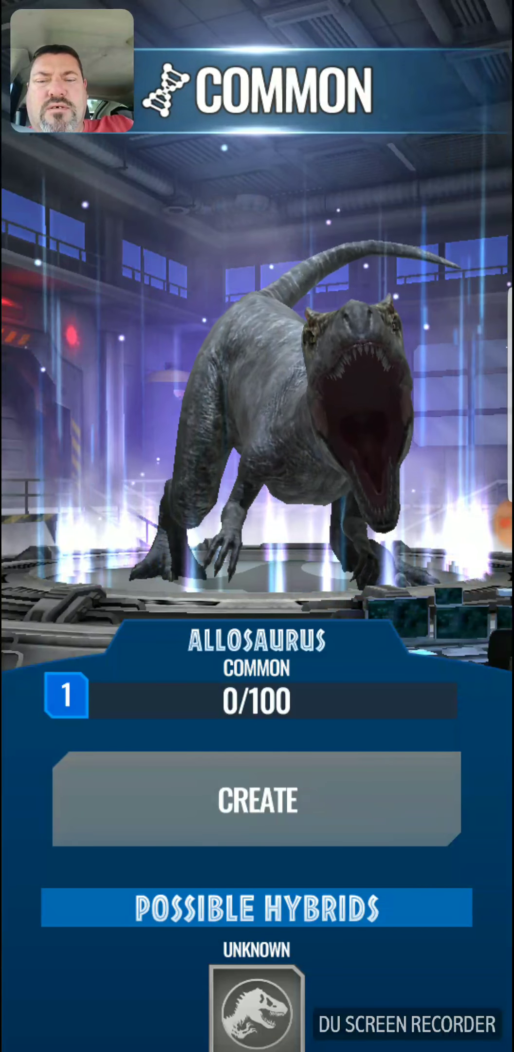
click(257, 800)
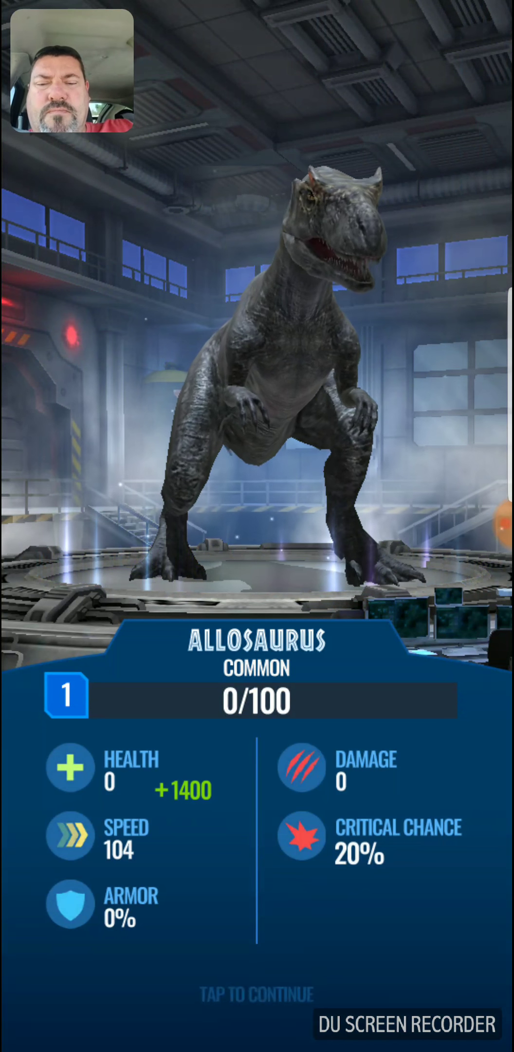
click(257, 993)
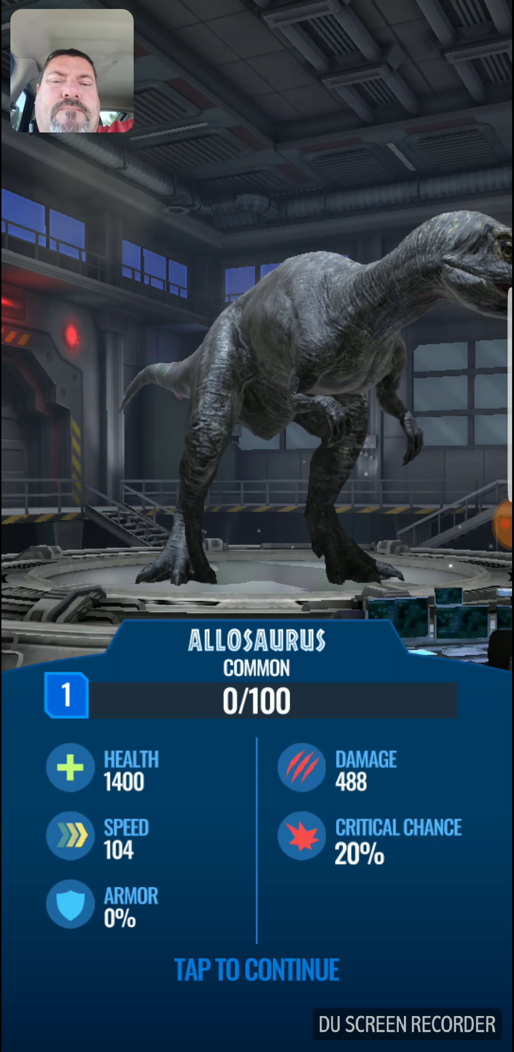
Dismiss the Allosaurus stats and details and return to the map
click(257, 968)
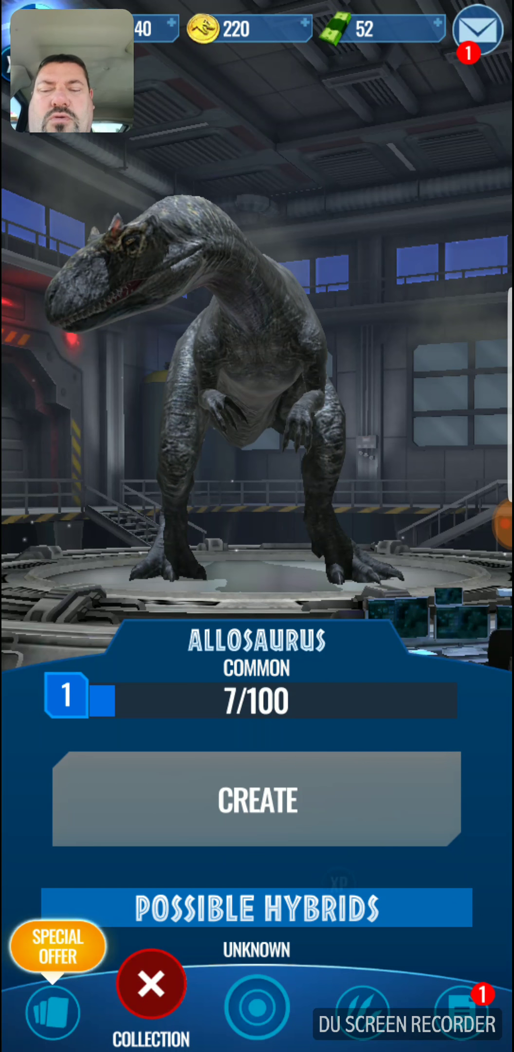
click(149, 1004)
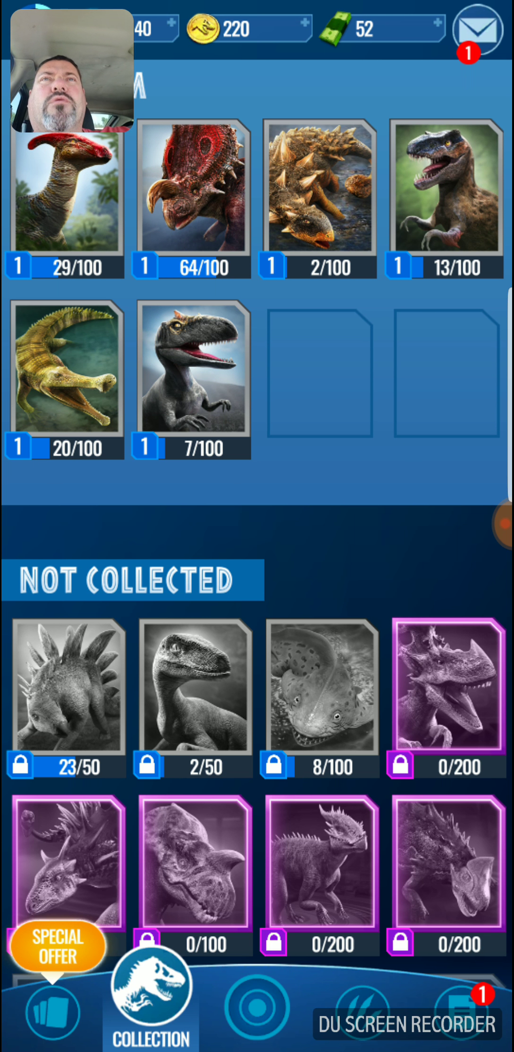
click(257, 993)
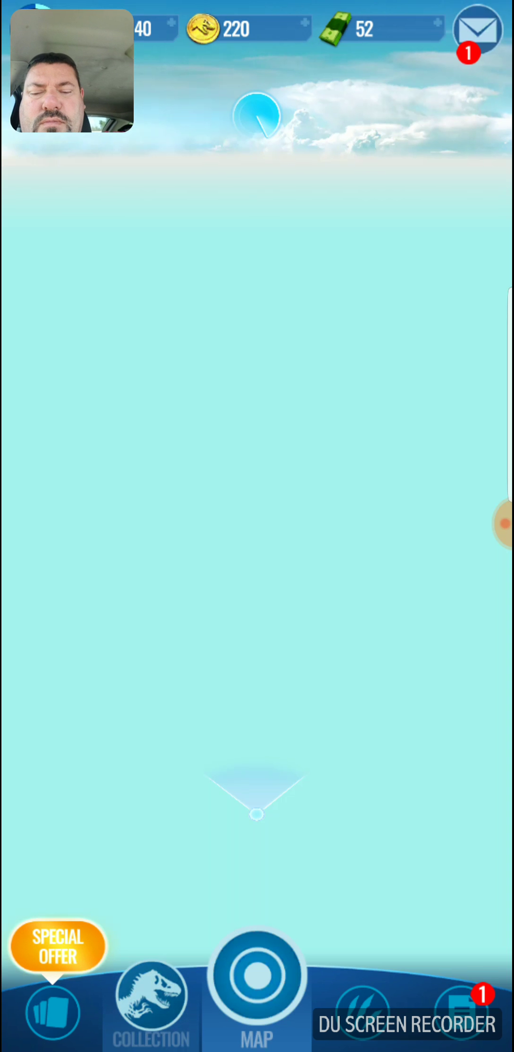
Engage the Euoplocephalus and dart it to collect its DNA
click(258, 986)
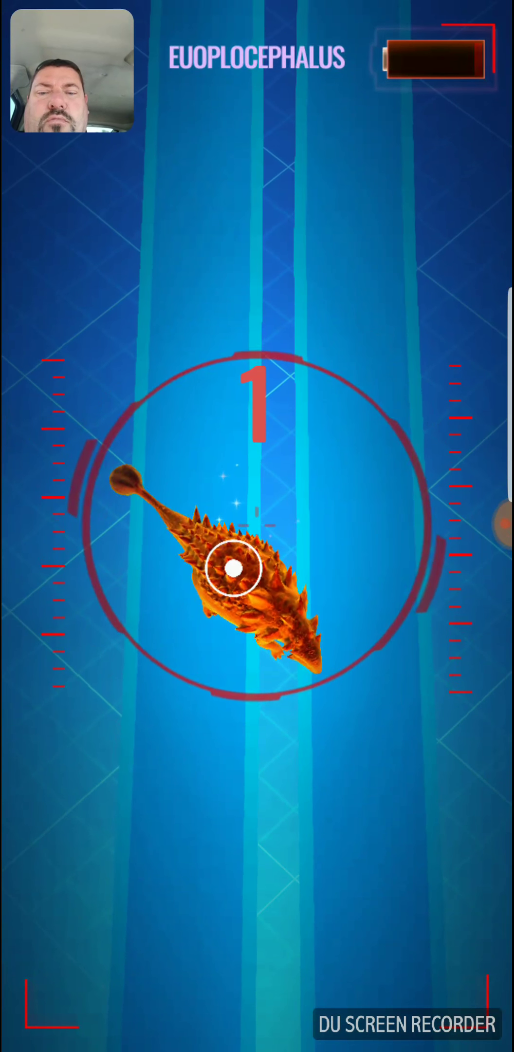
click(239, 568)
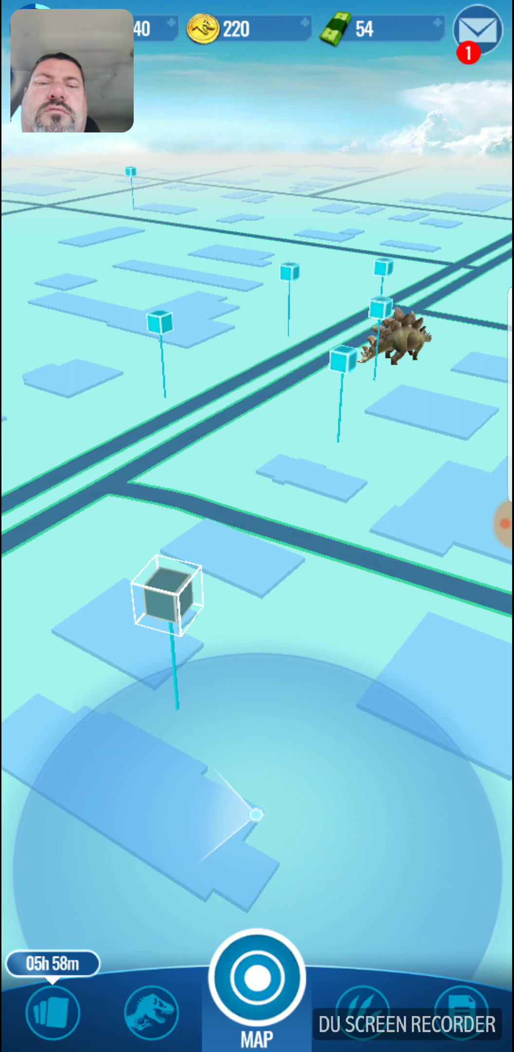
Dismiss the out-of-range Stegosaurus and open the nearby supply drop's Prize 2 rewards
click(388, 339)
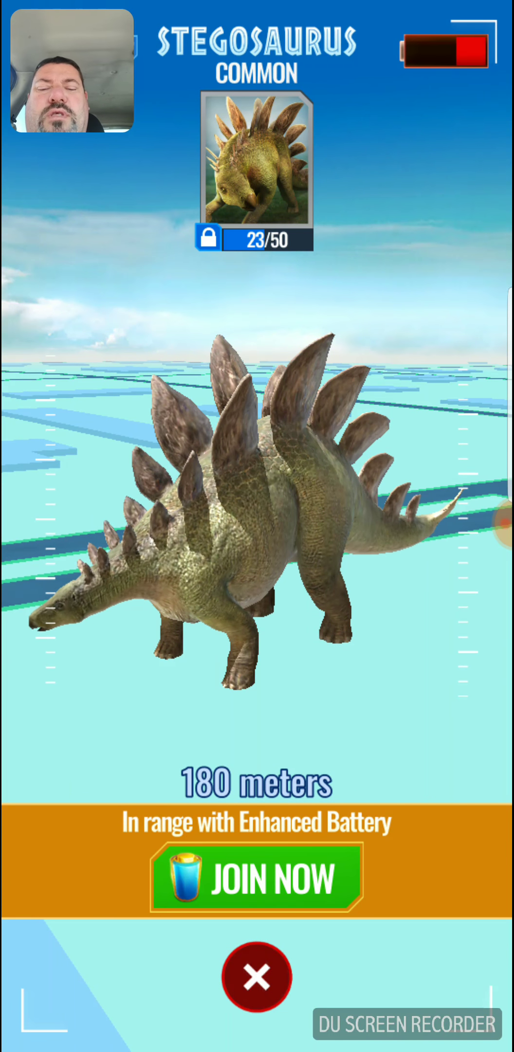
click(257, 977)
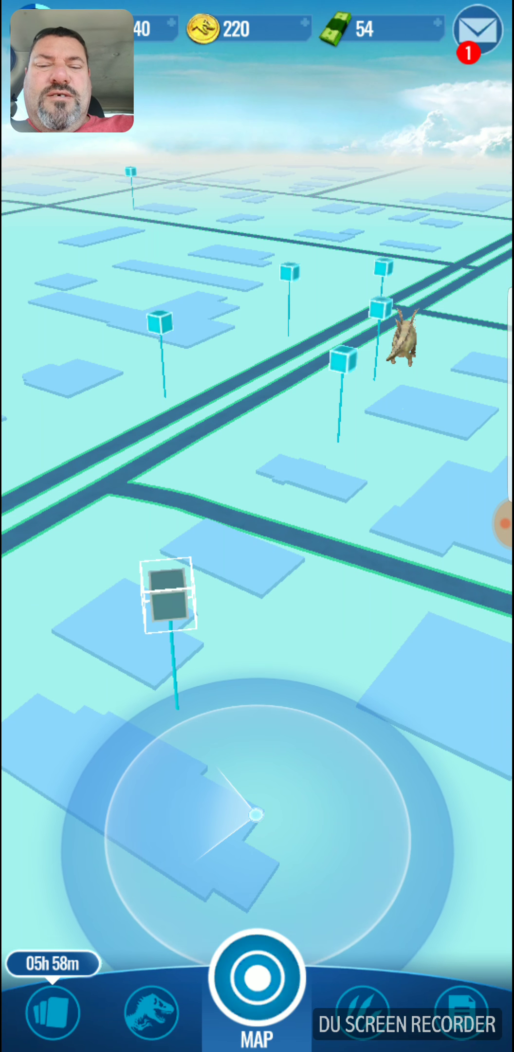
click(170, 607)
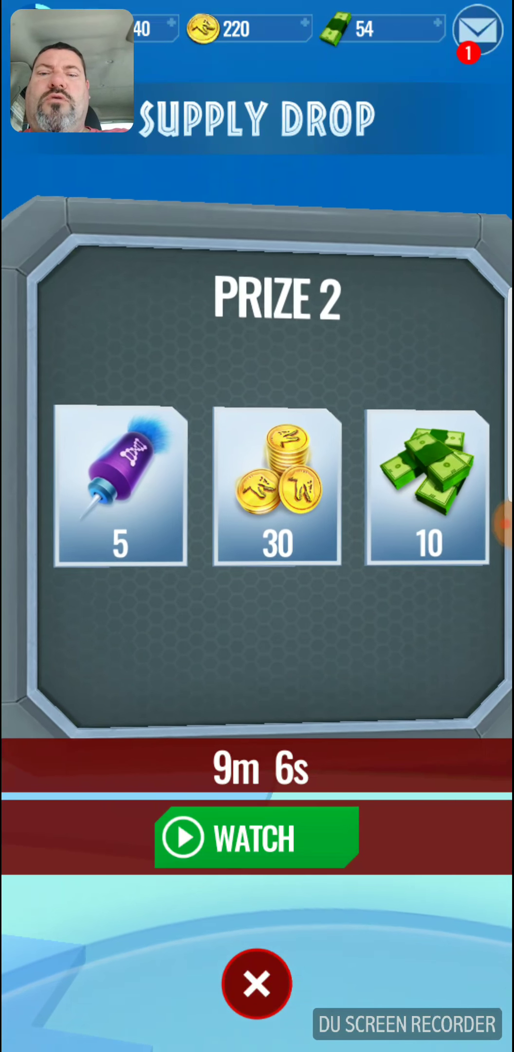
Check the supply drops and collect one, raising coins from 220 to 250
click(258, 985)
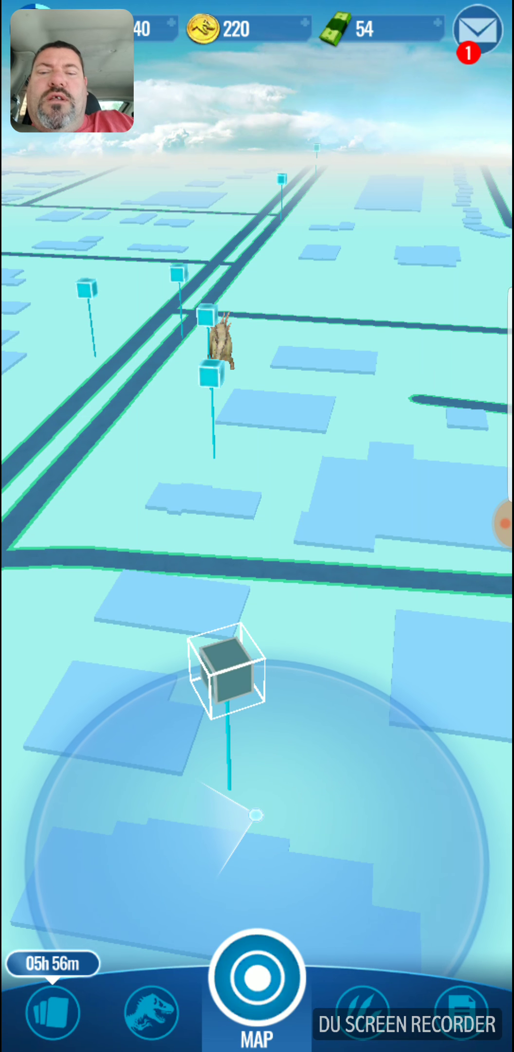
click(231, 685)
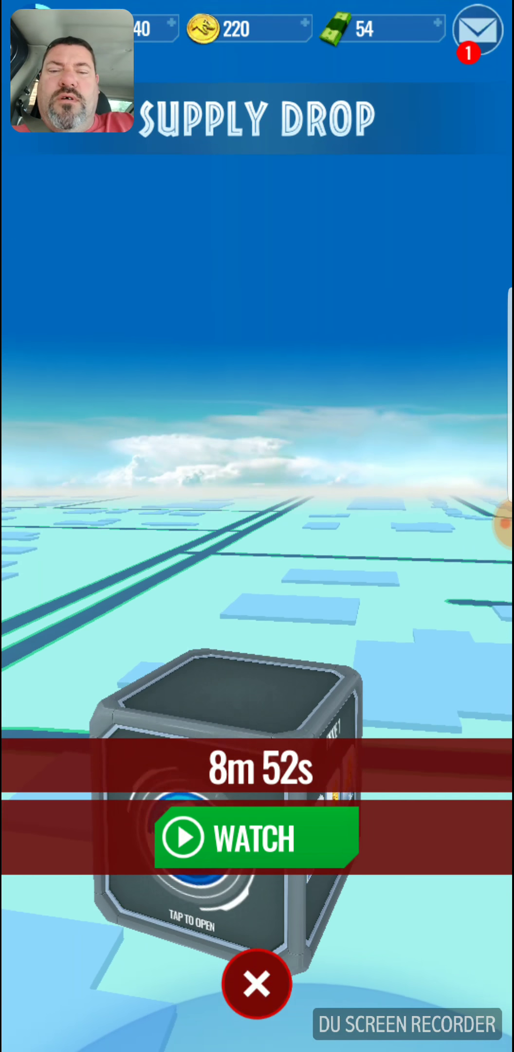
click(257, 837)
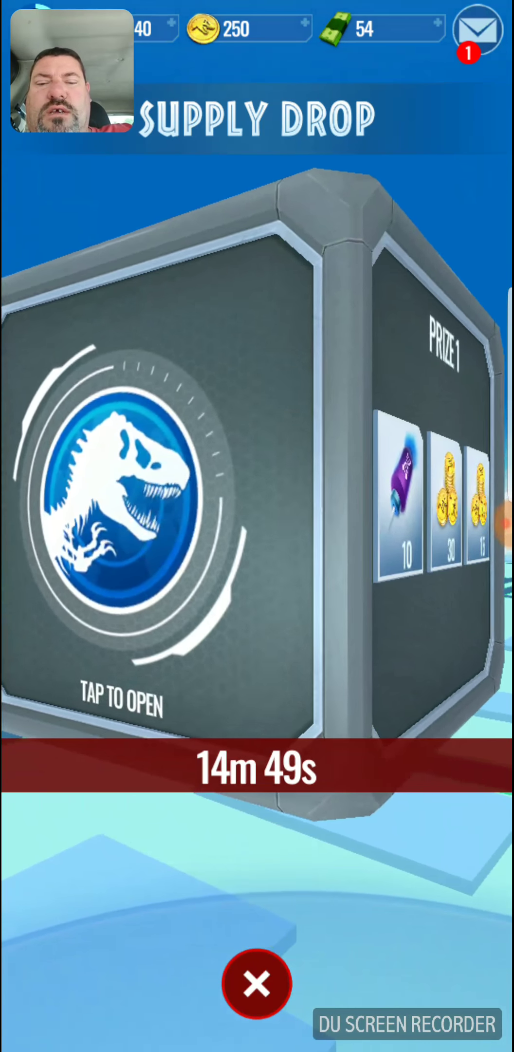
click(257, 984)
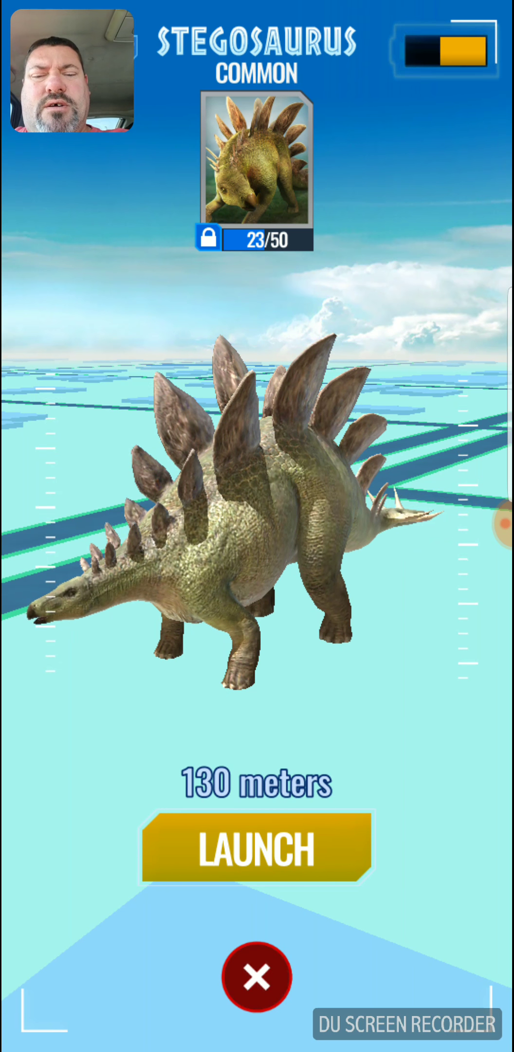
Launch the drone and land four direct dart hits on the Stegosaurus
click(257, 848)
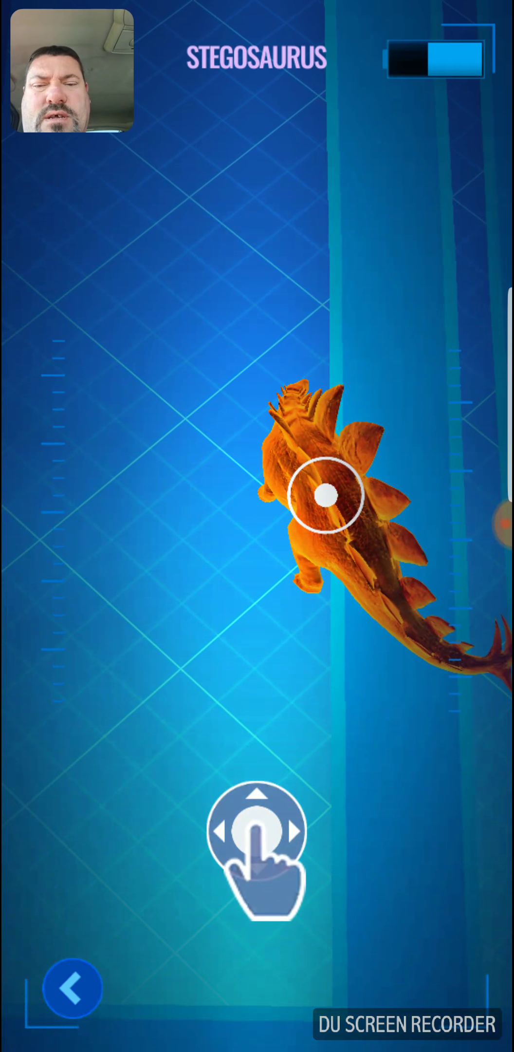
click(327, 497)
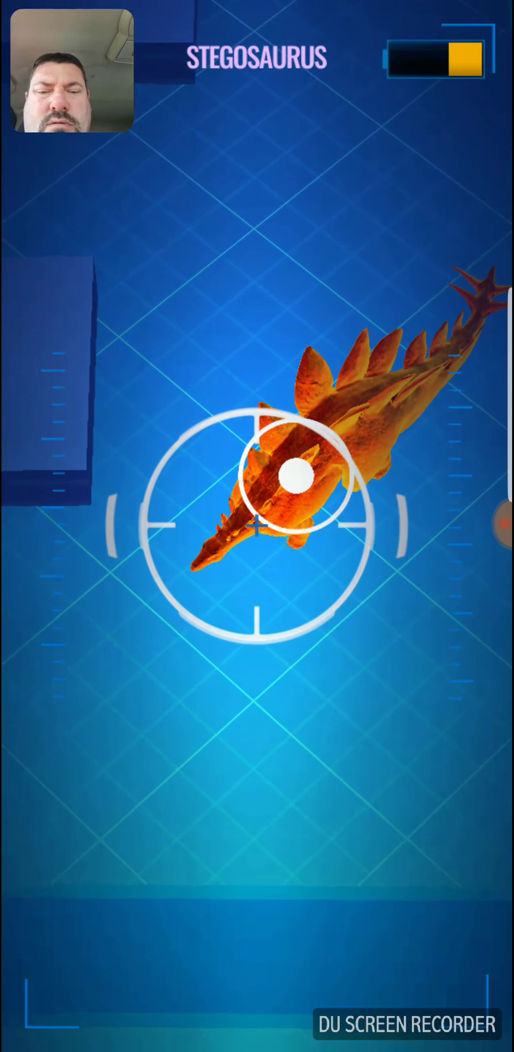
click(289, 476)
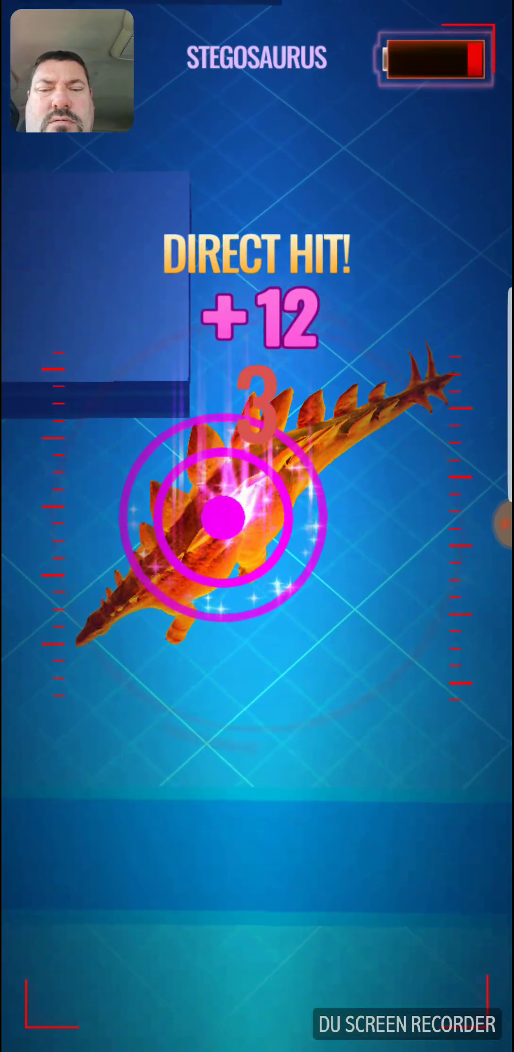
click(221, 527)
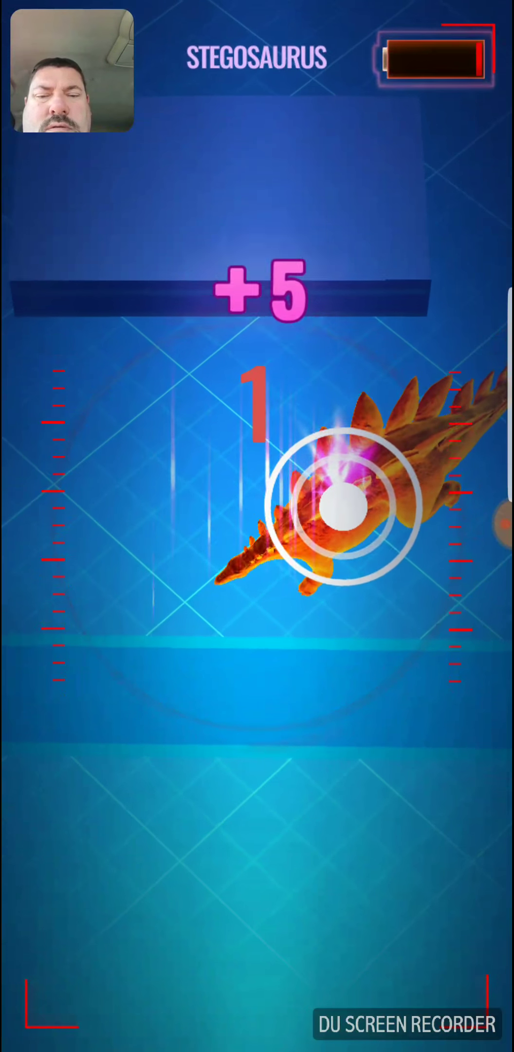
click(341, 505)
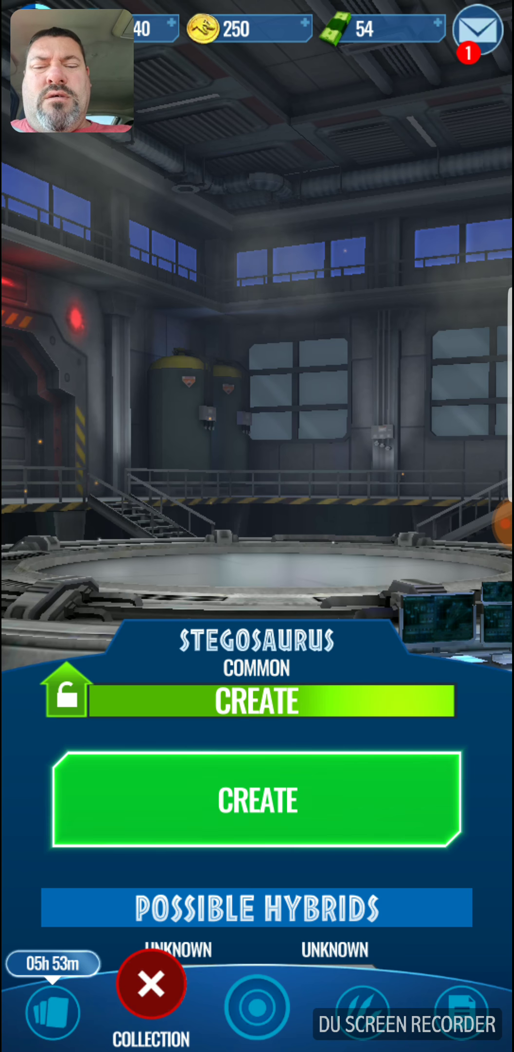
Create the Stegosaurus at level 1 with 5/100 DNA in the collection
click(257, 800)
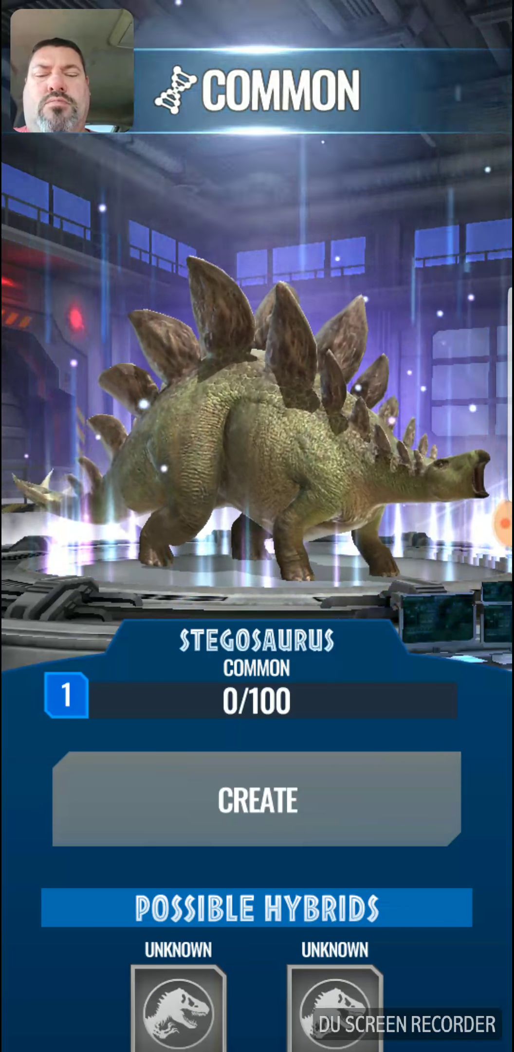
click(258, 799)
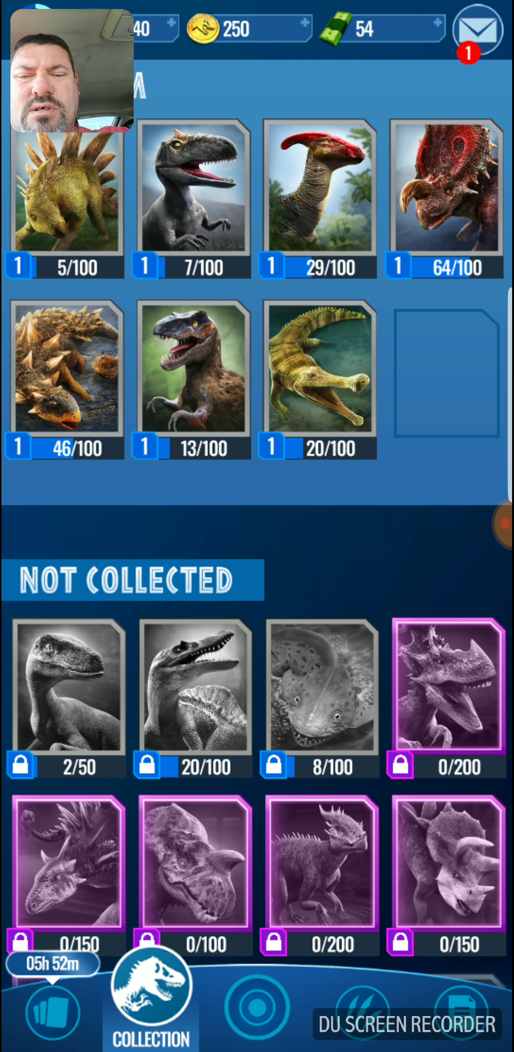
Check the Euoplocephalus at 46/100 DNA, then return to the map
click(64, 370)
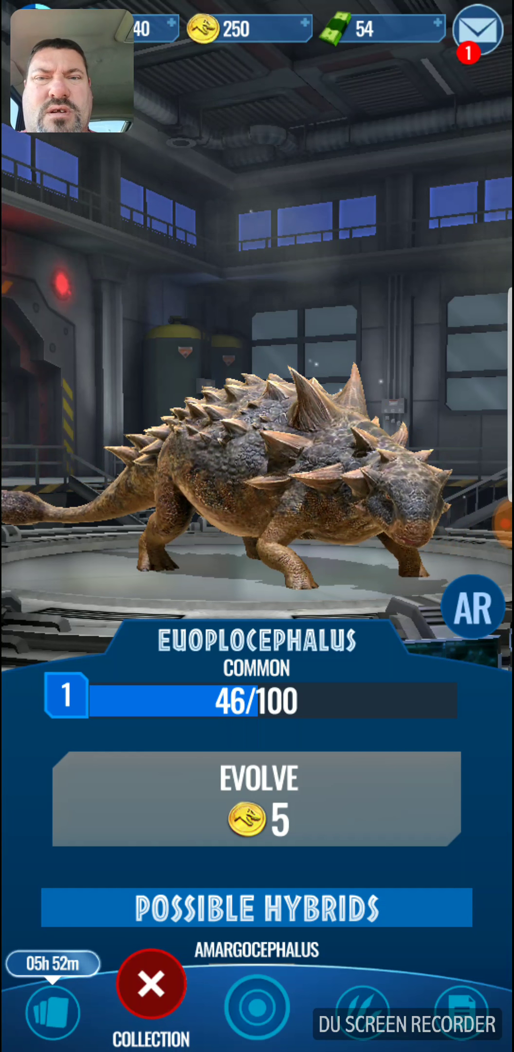
click(256, 799)
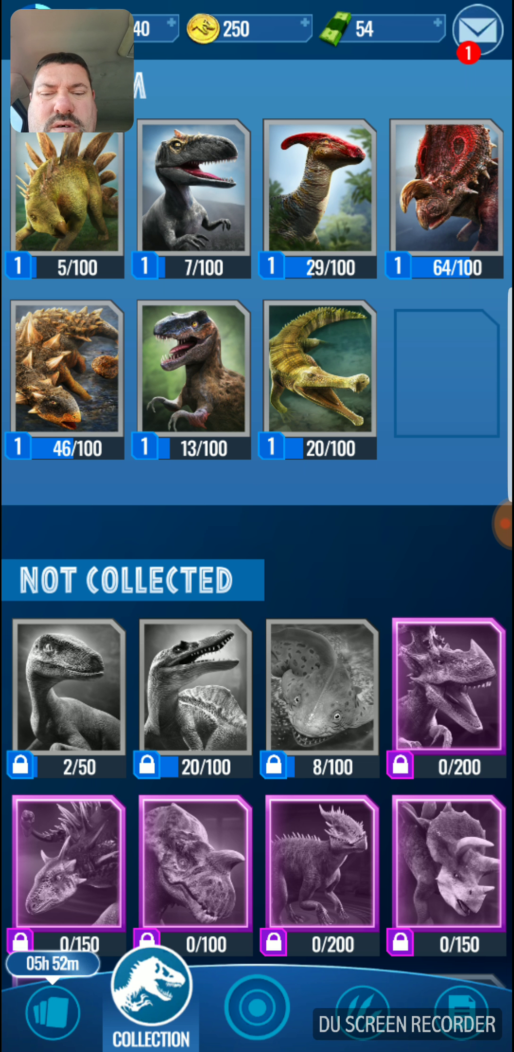
click(255, 992)
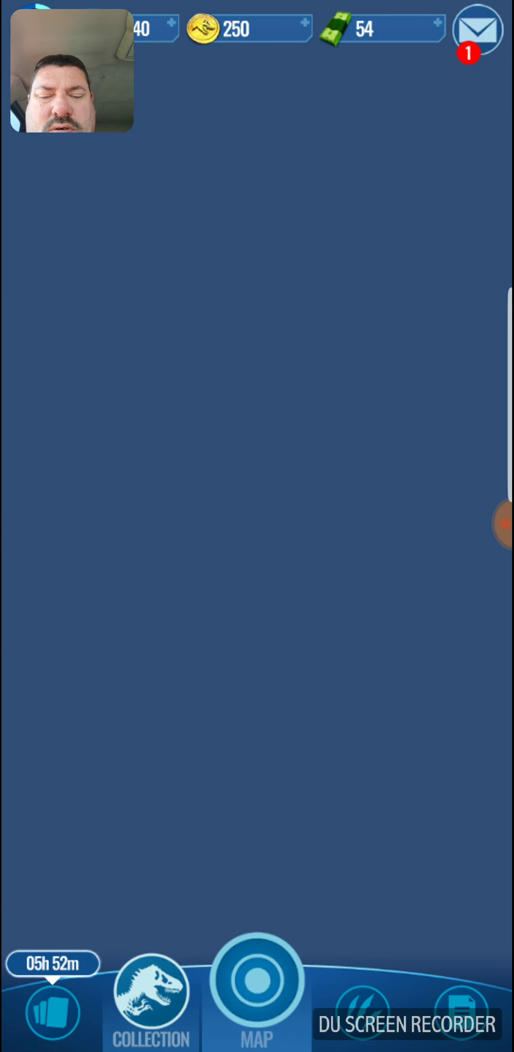